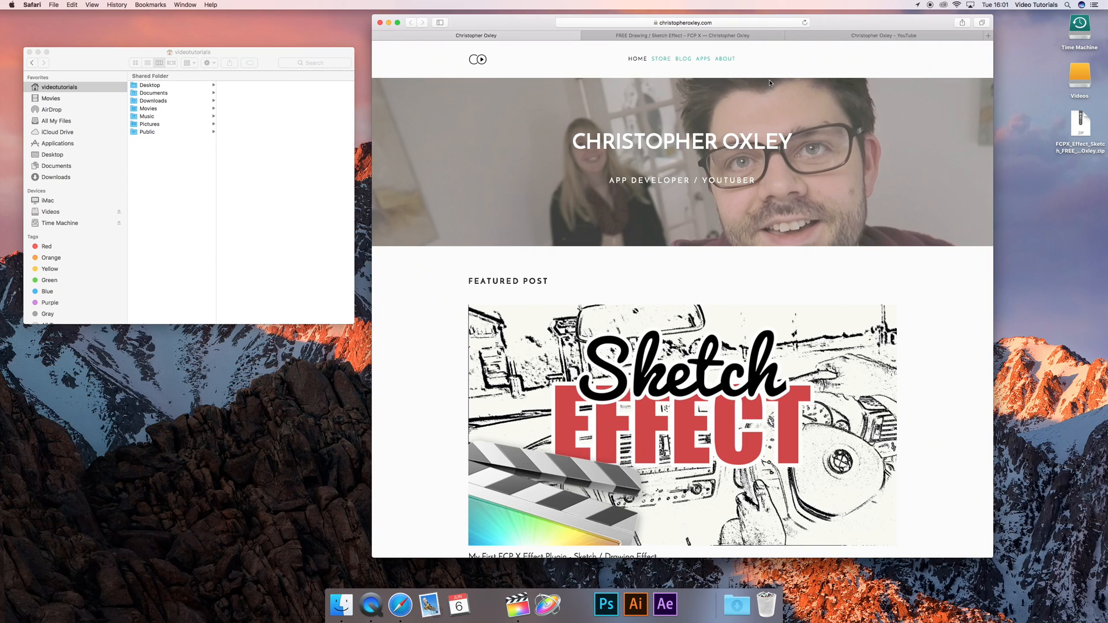
Open the featured Sketch Effect store page, then select the downloaded zip on the desktop
click(679, 35)
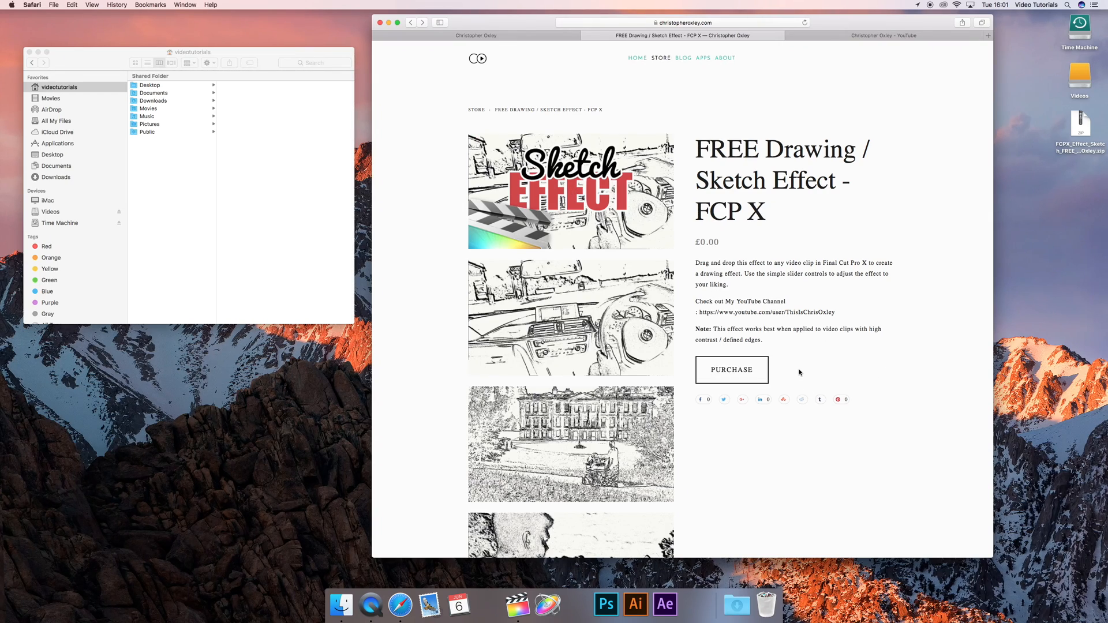
mouse_move(813, 435)
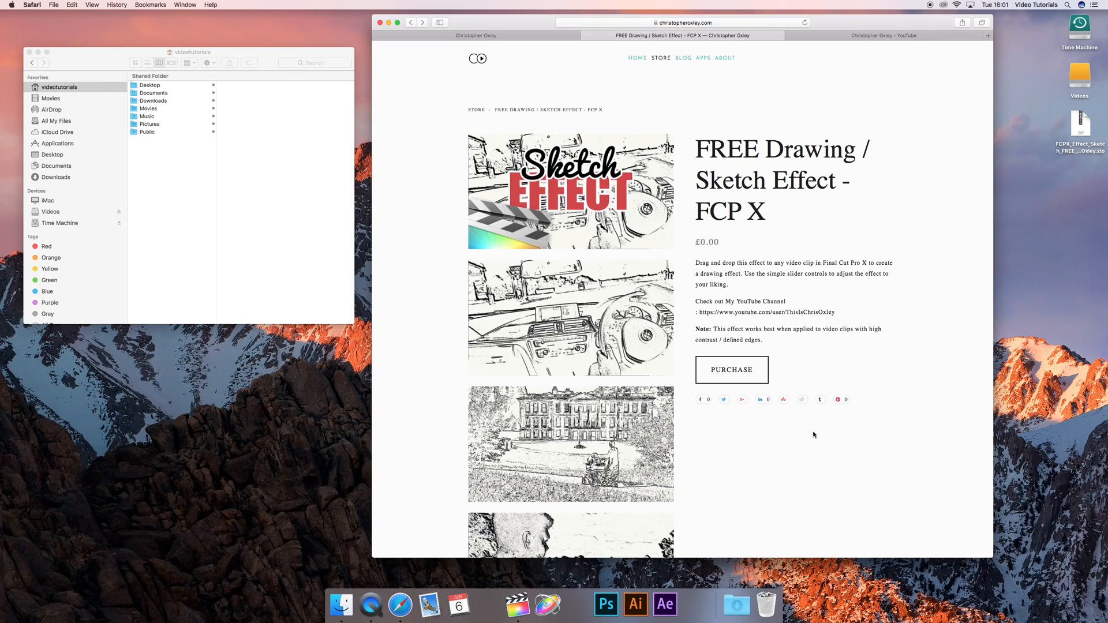
mouse_move(1066, 168)
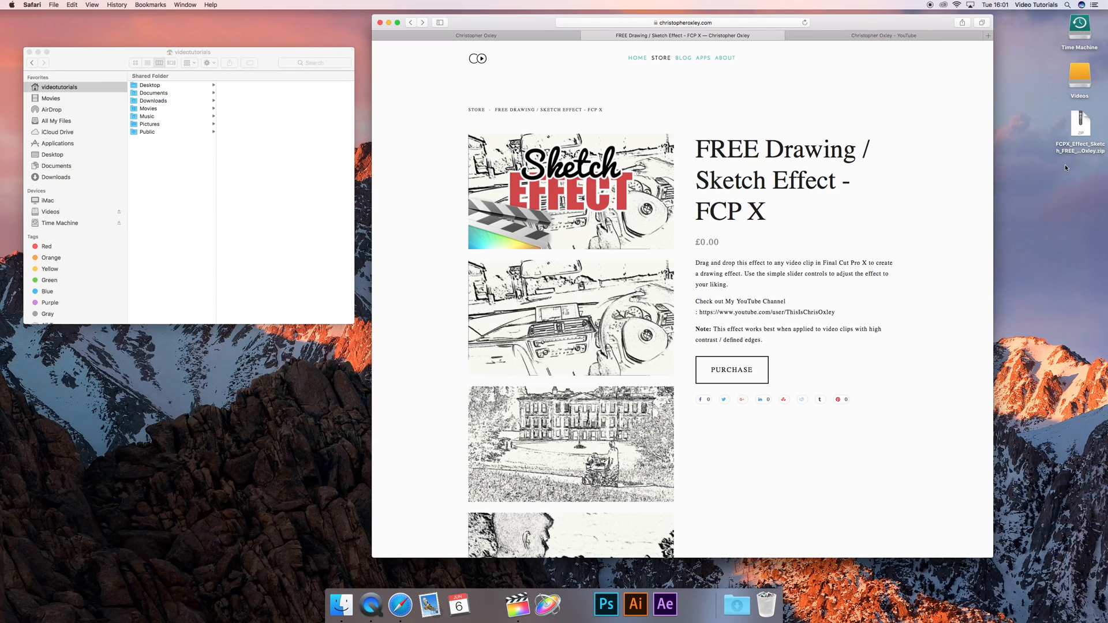
click(1079, 131)
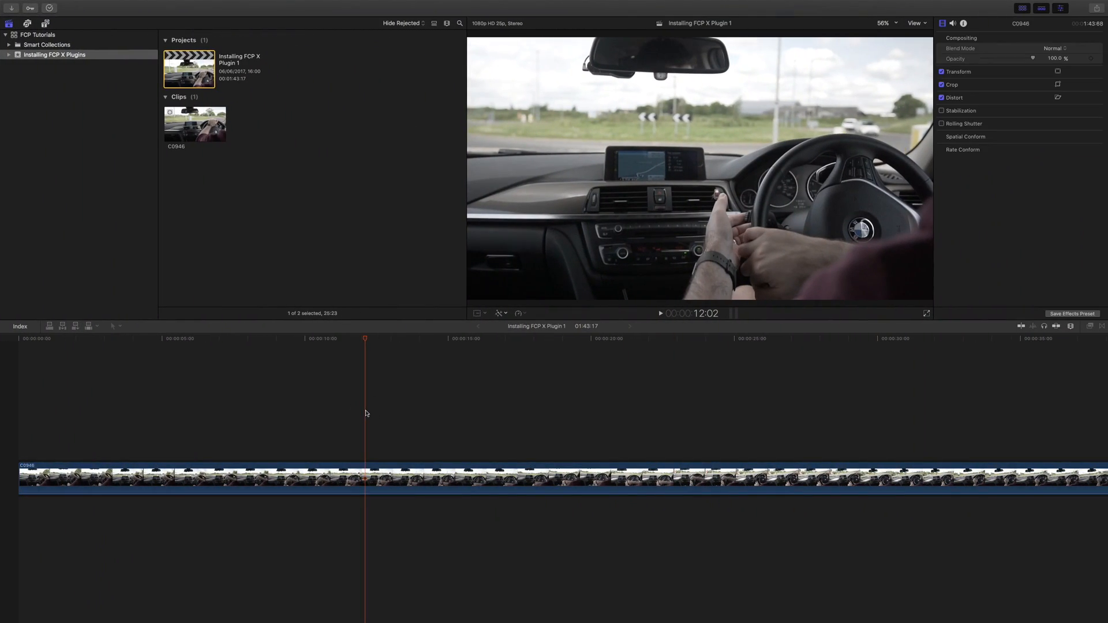
Move the playhead into the clip and apply the Aged Paper effect from the Effects Browser
click(658, 313)
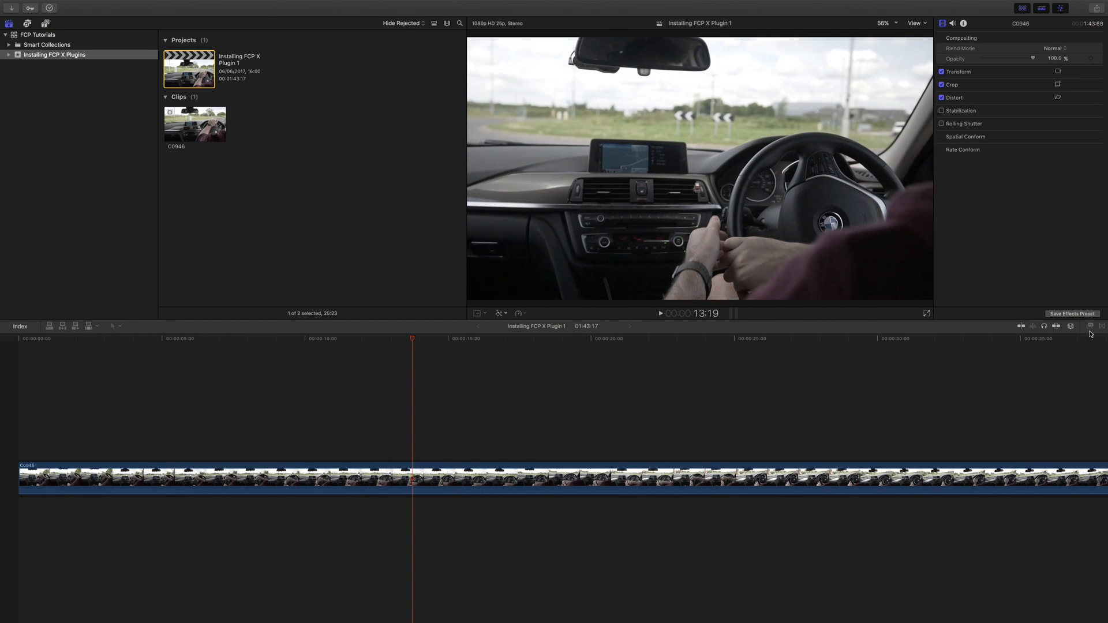
click(1093, 325)
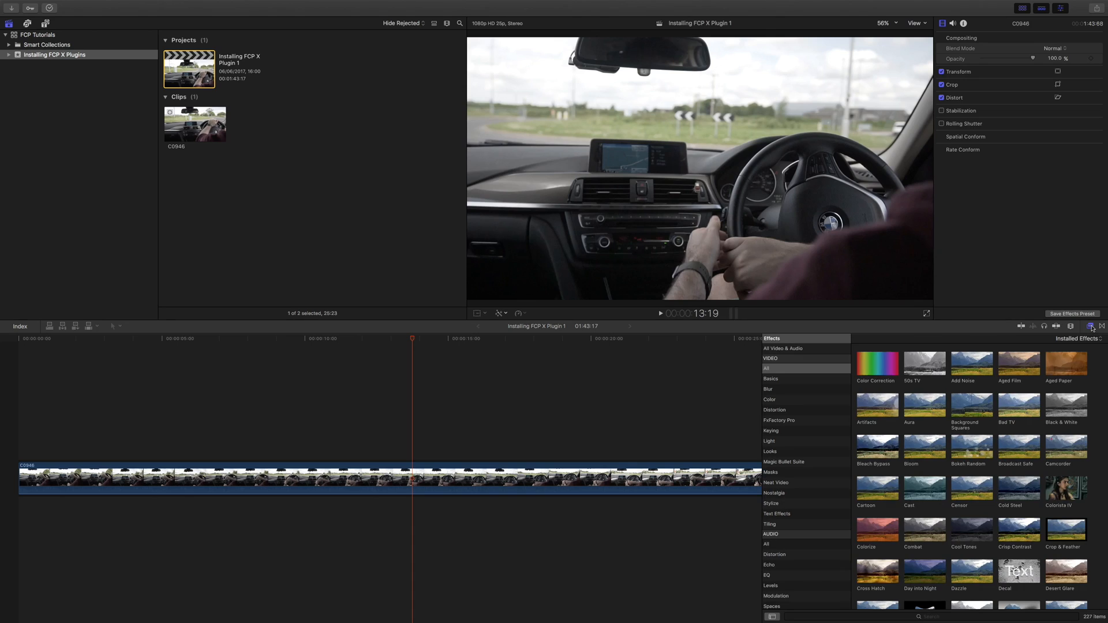
mouse_move(1052, 397)
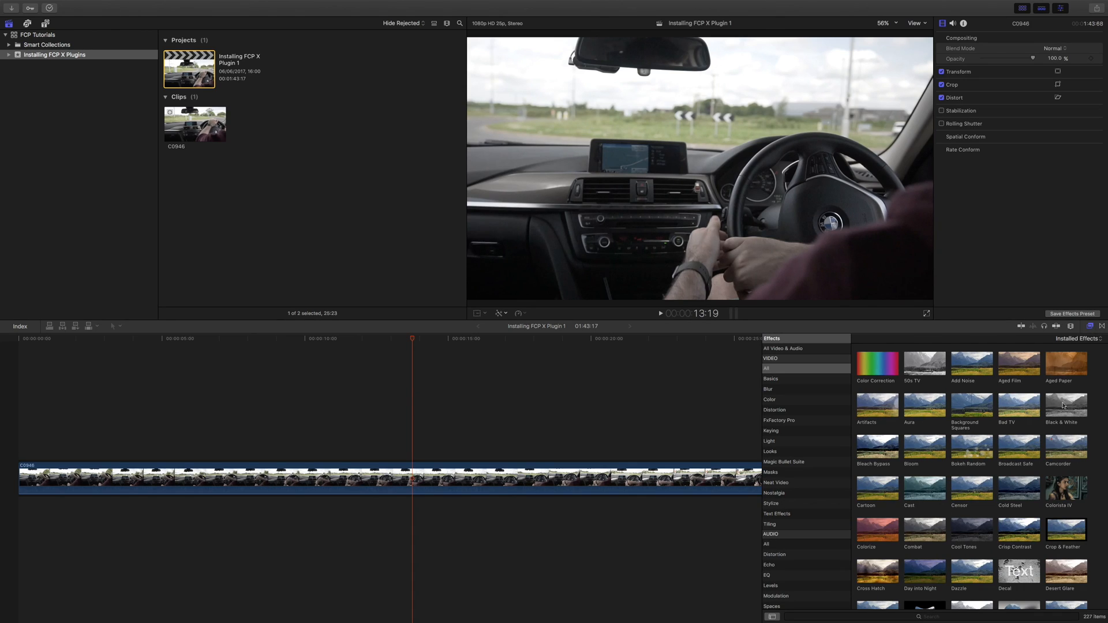
double_click(1065, 364)
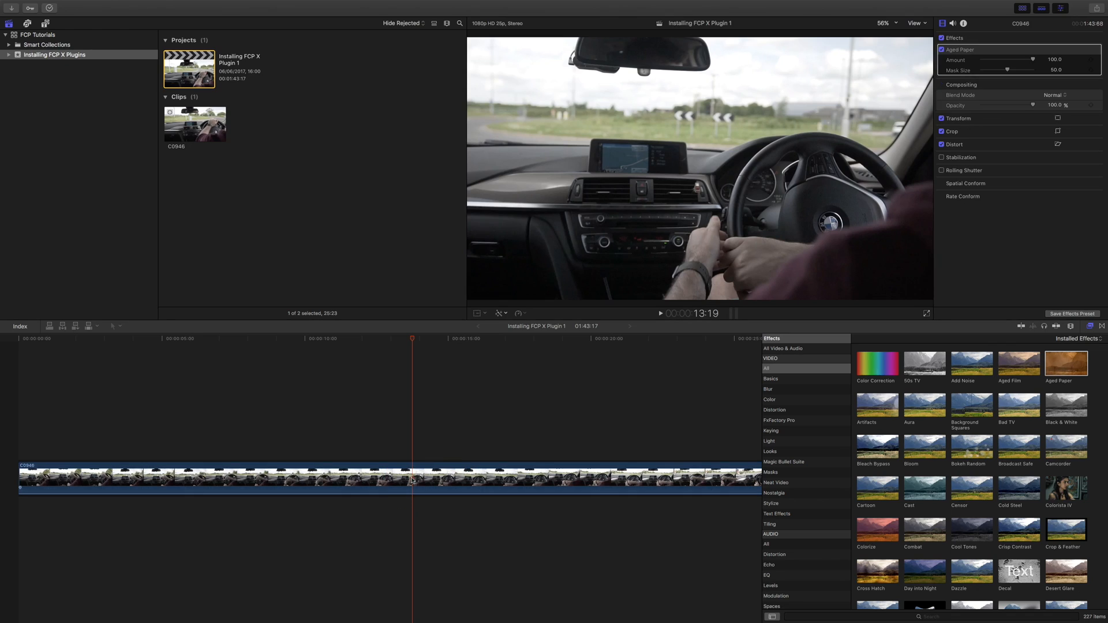
click(941, 49)
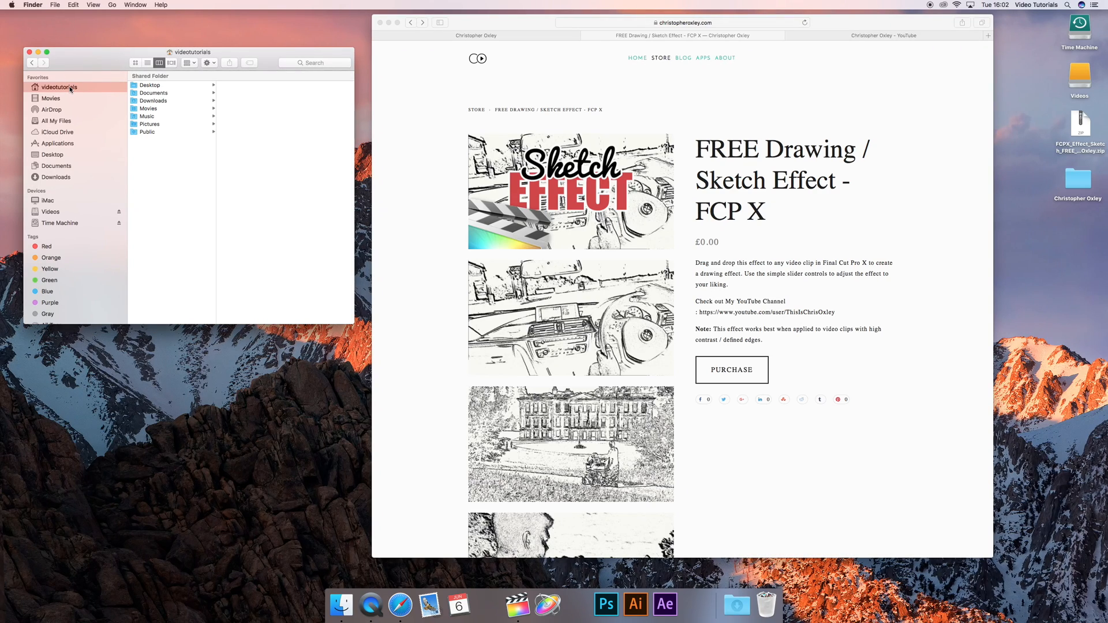
mouse_move(157, 111)
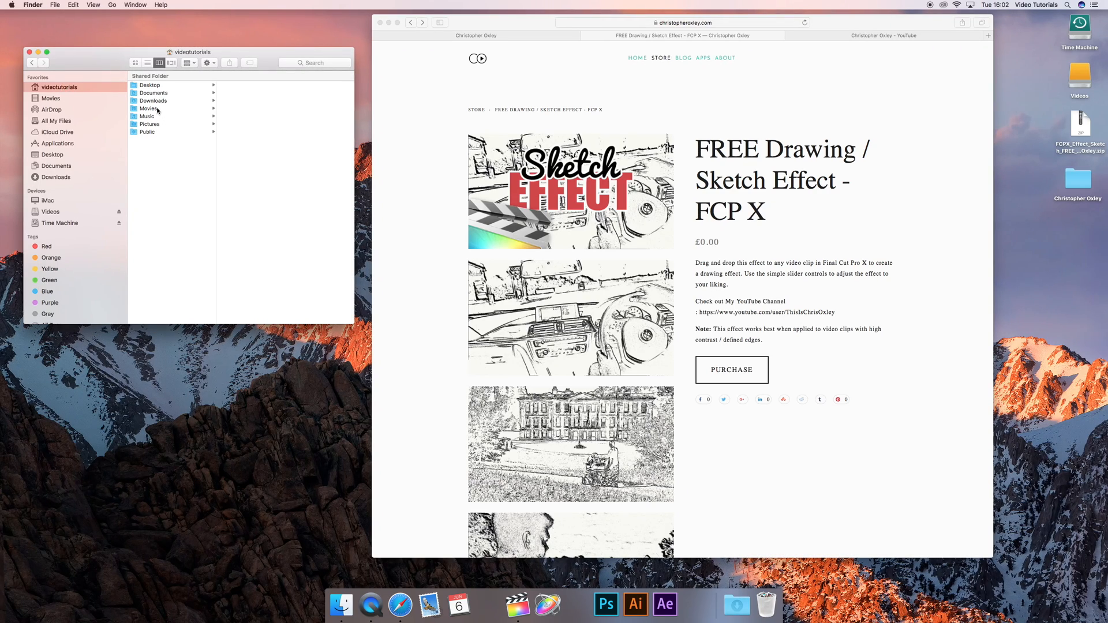
Navigate Finder's column view to Movies > Motion Templates
click(148, 108)
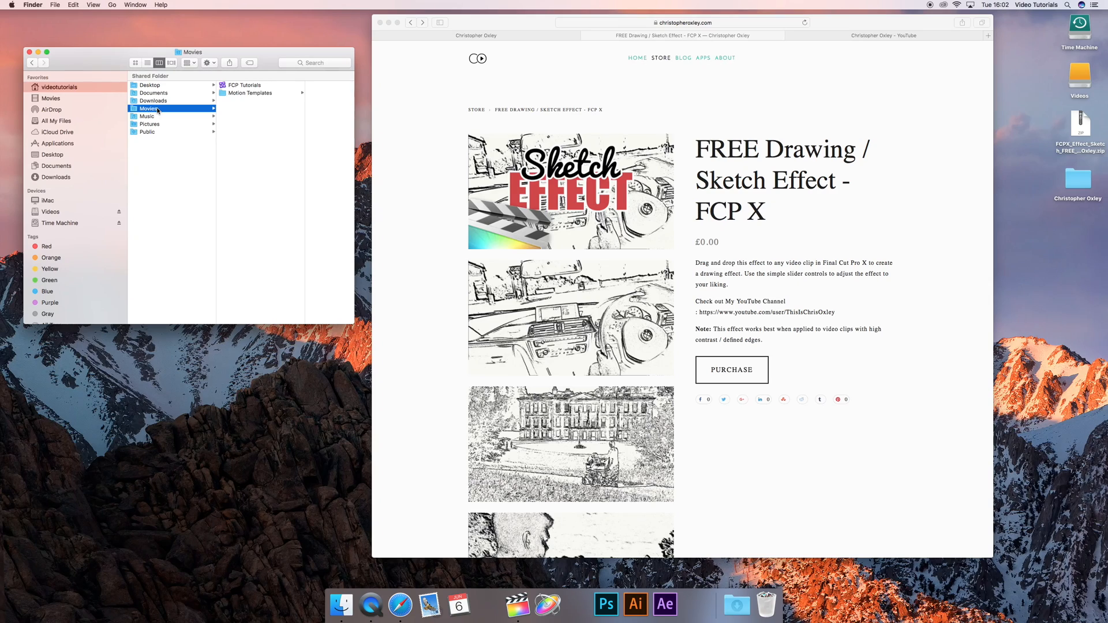
click(249, 93)
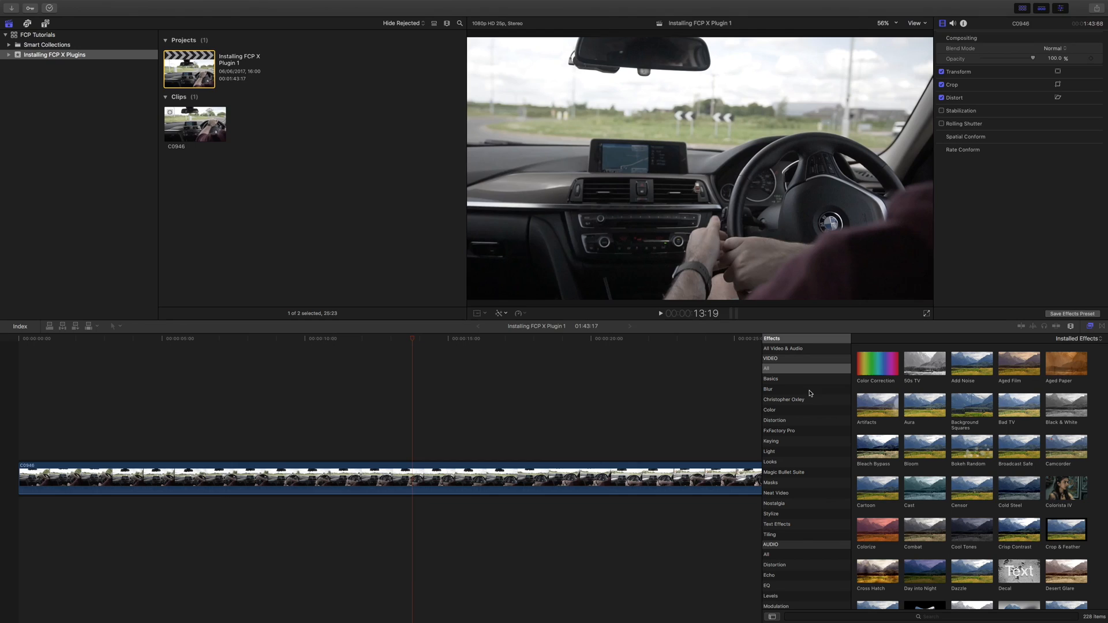
mouse_move(807, 397)
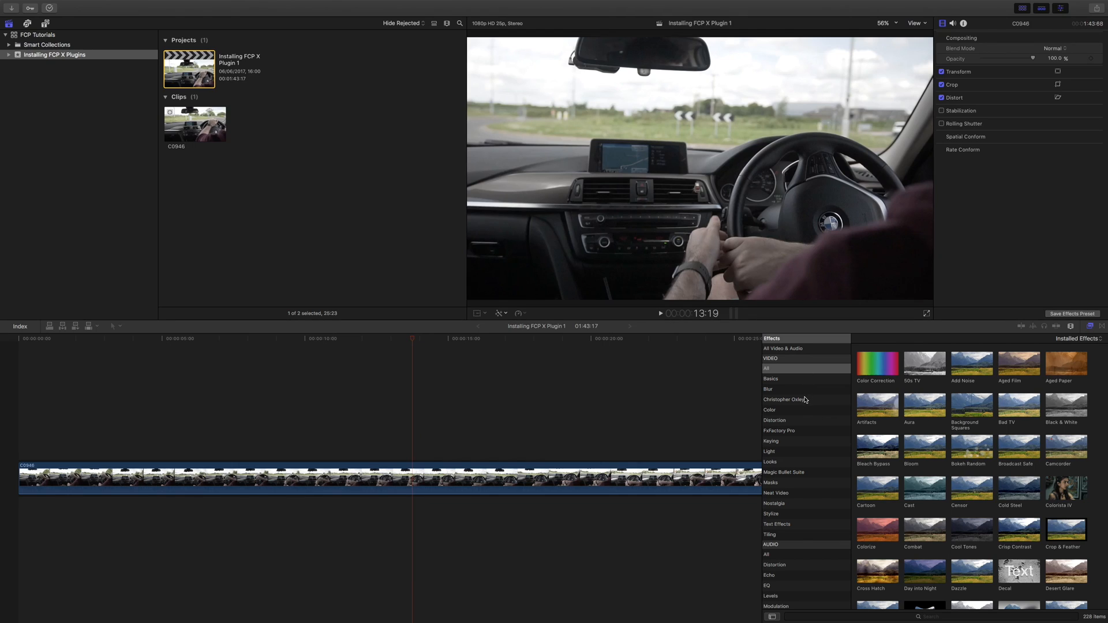
Select the Christopher Oxley category and its CO Sketch effect thumbnail
click(784, 399)
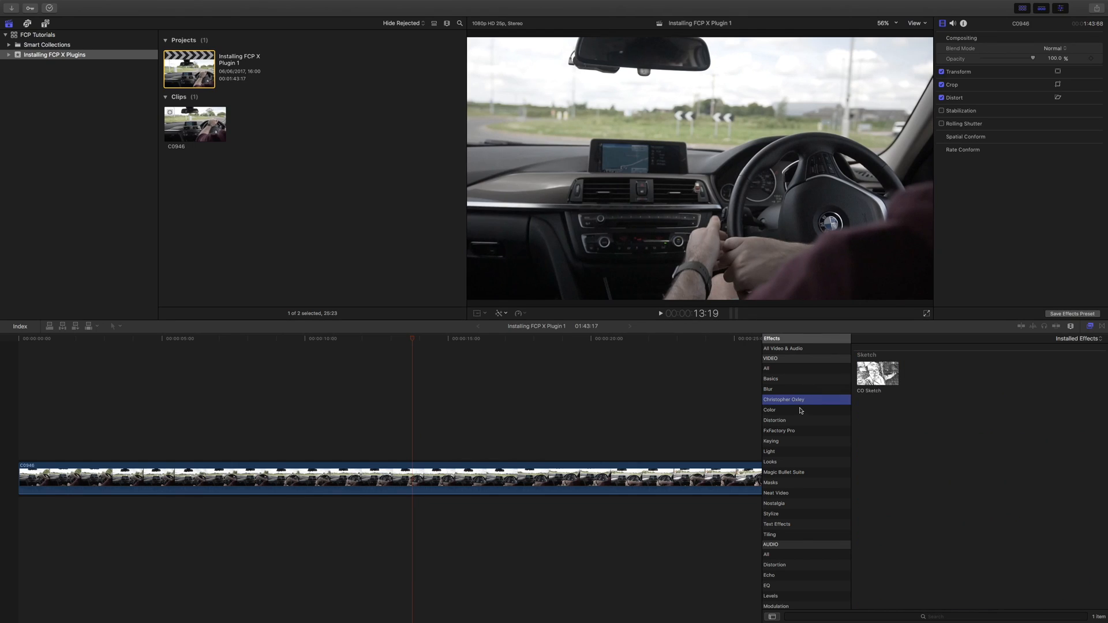
click(877, 373)
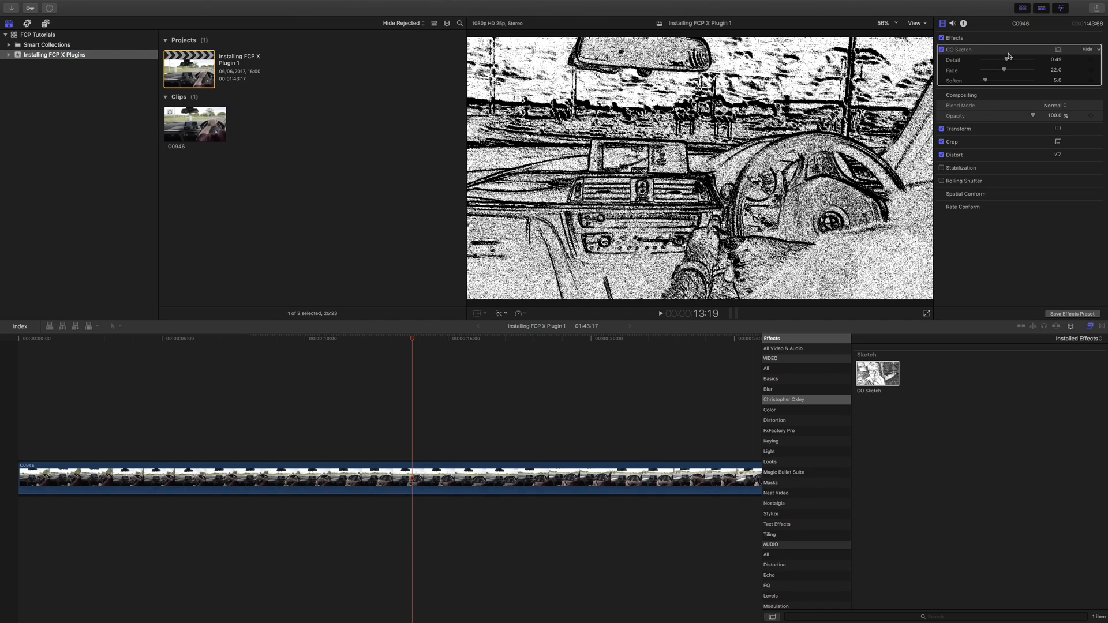
Set CO Sketch Detail to about 0.29, Fade to 14 and Soften to 7
drag(1014, 59, 1002, 59)
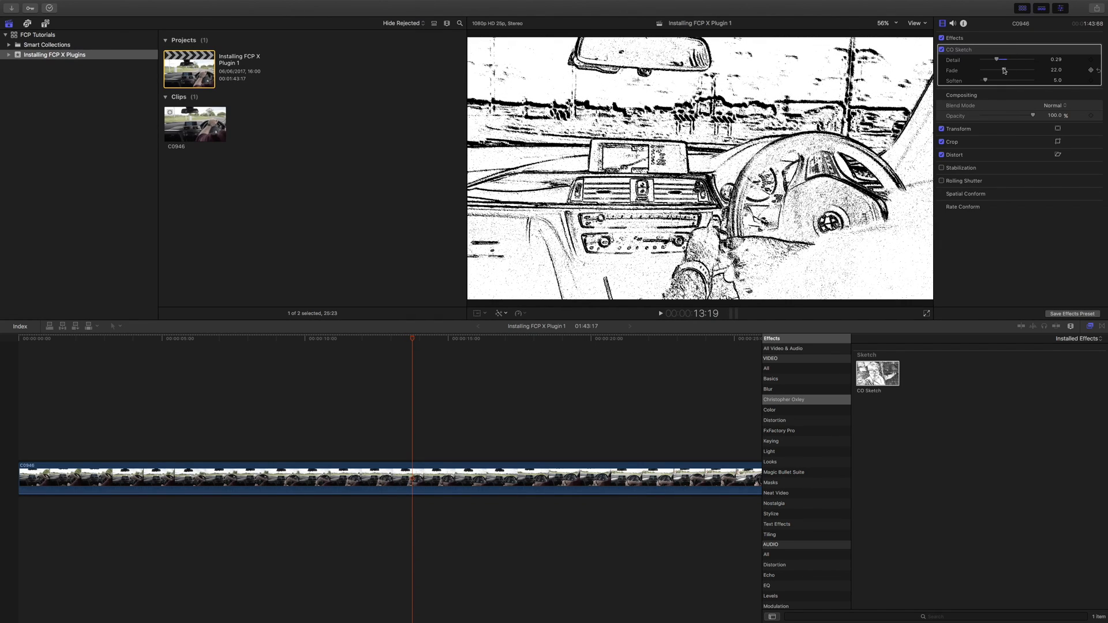
drag(1003, 69, 996, 70)
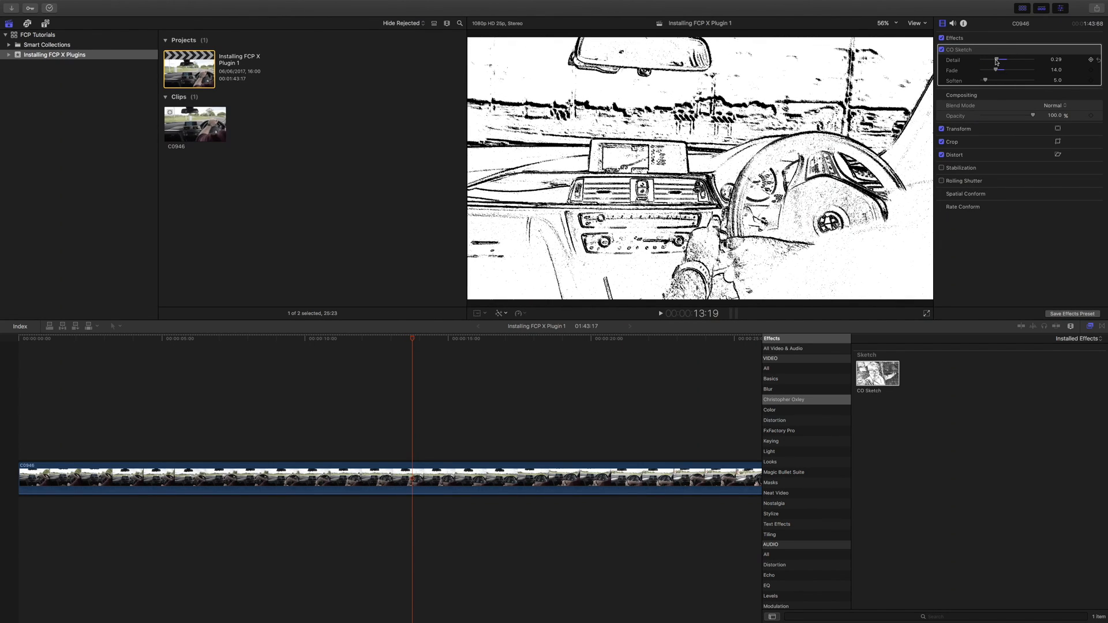
click(286, 421)
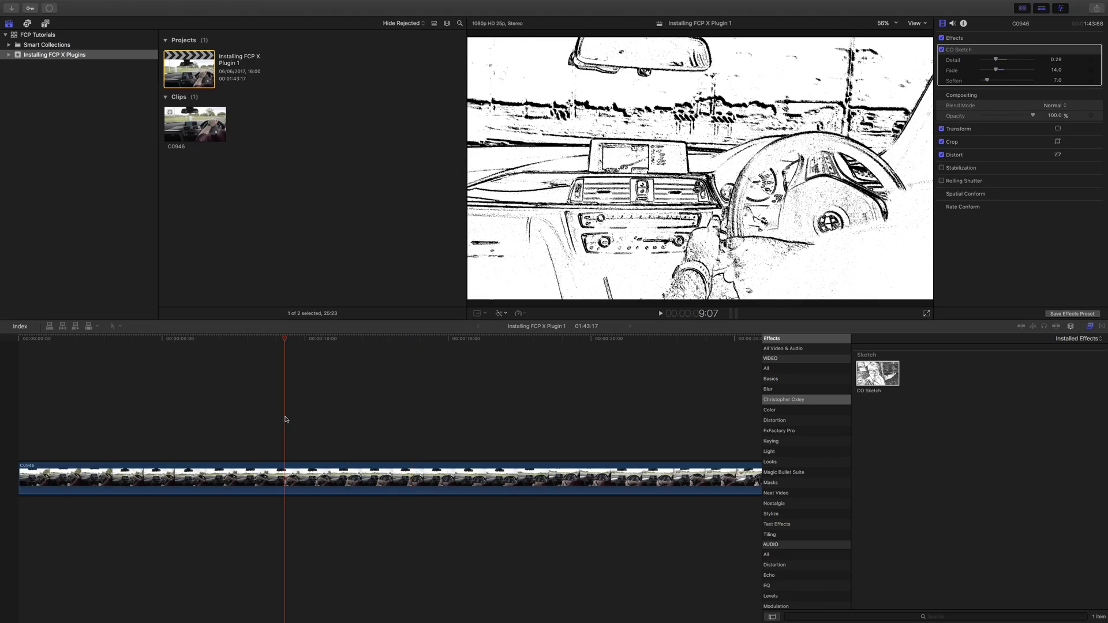
click(638, 313)
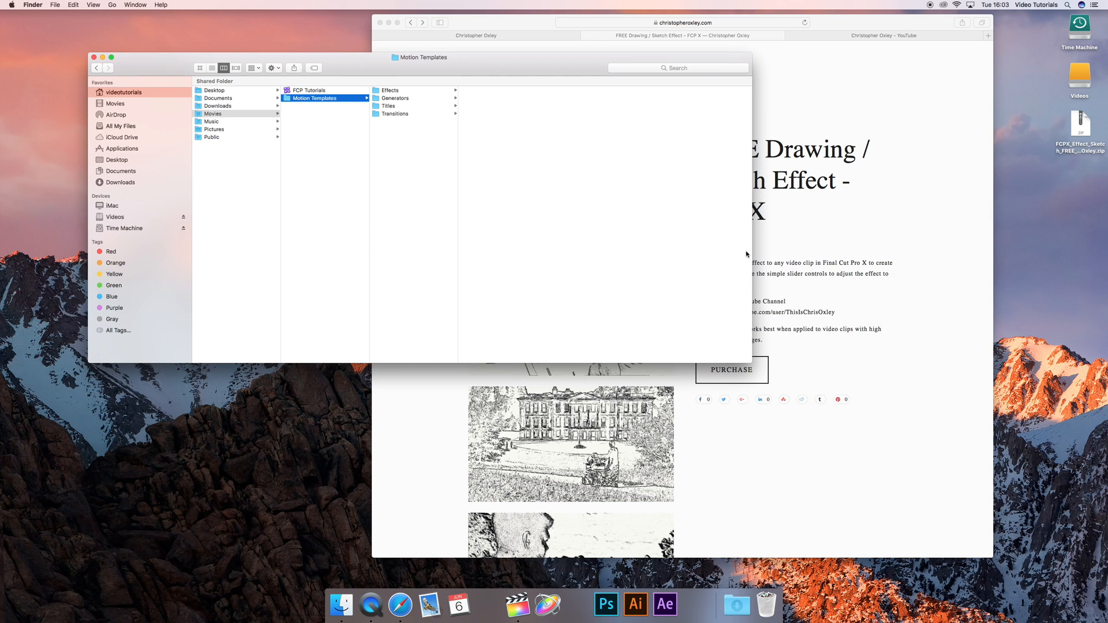
click(388, 106)
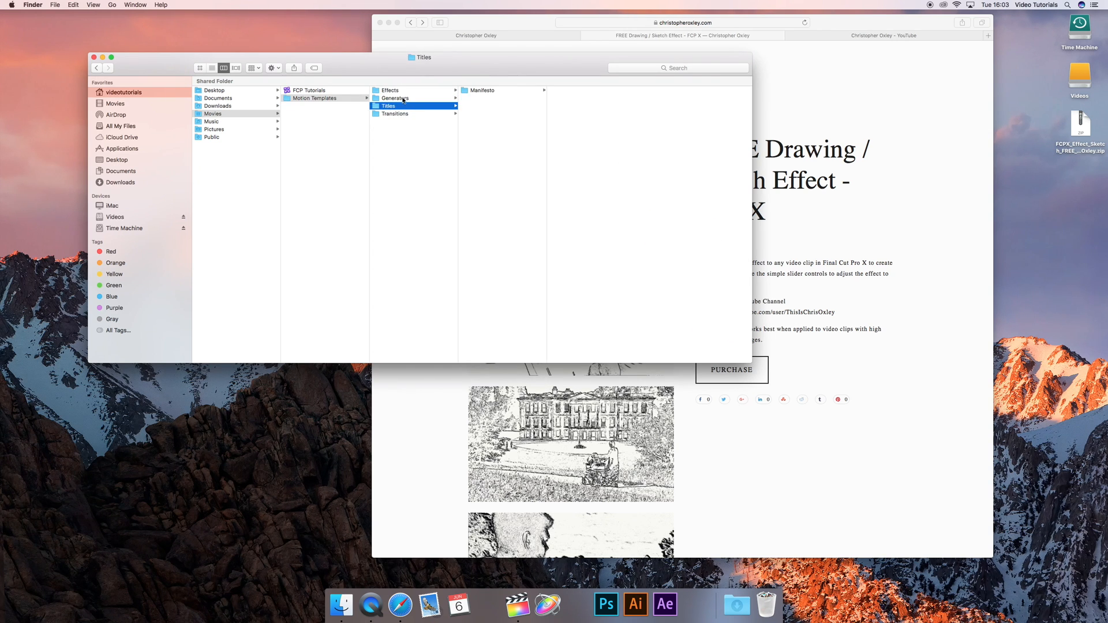
click(390, 90)
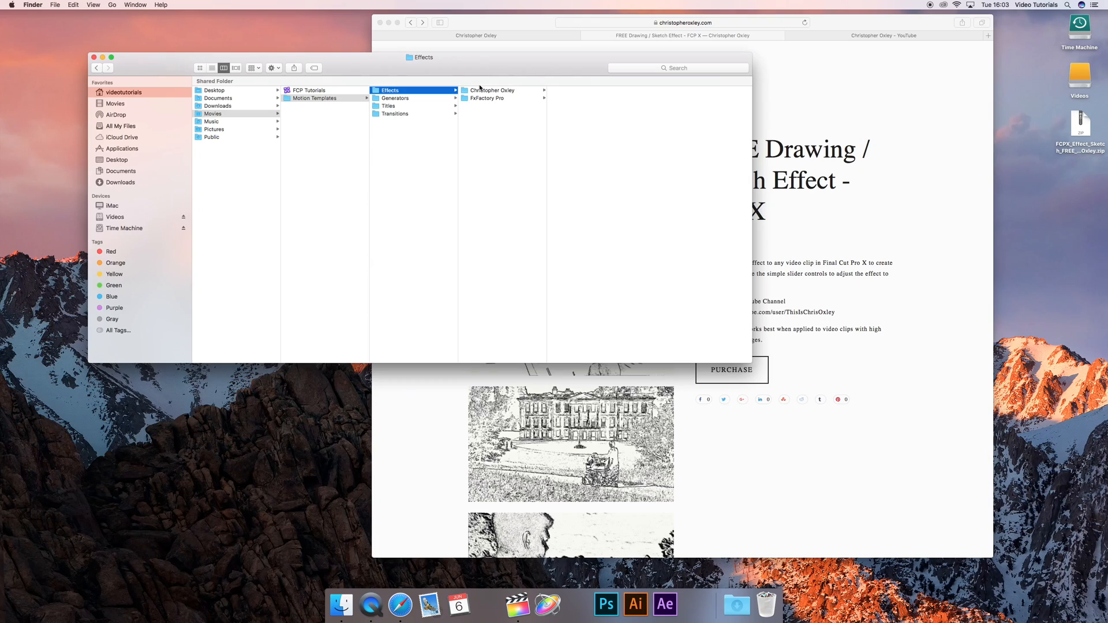
click(389, 105)
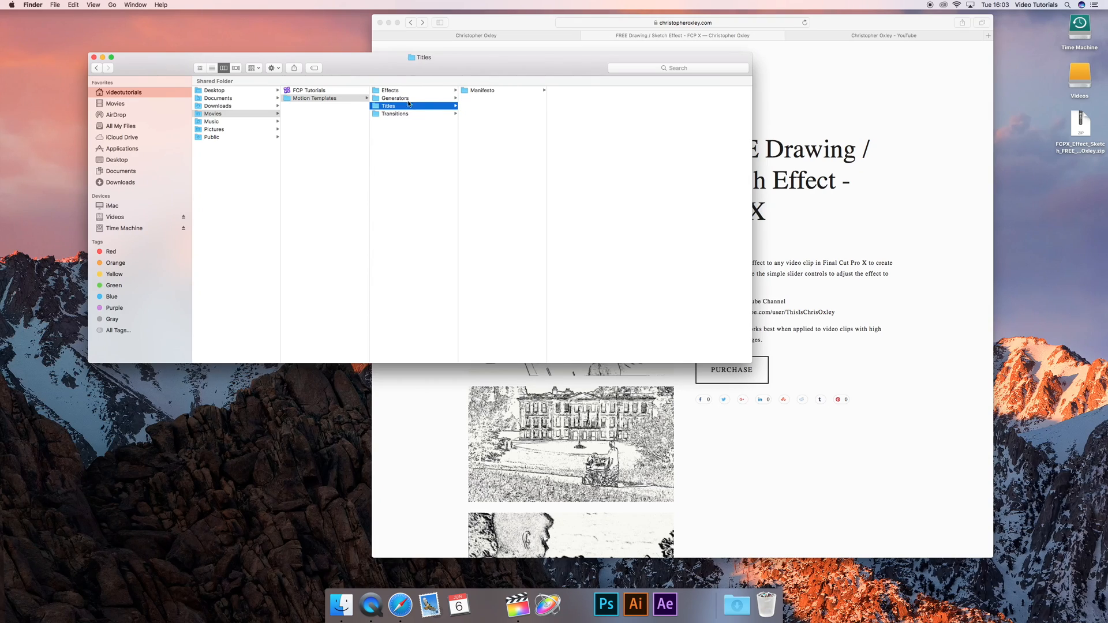
click(389, 90)
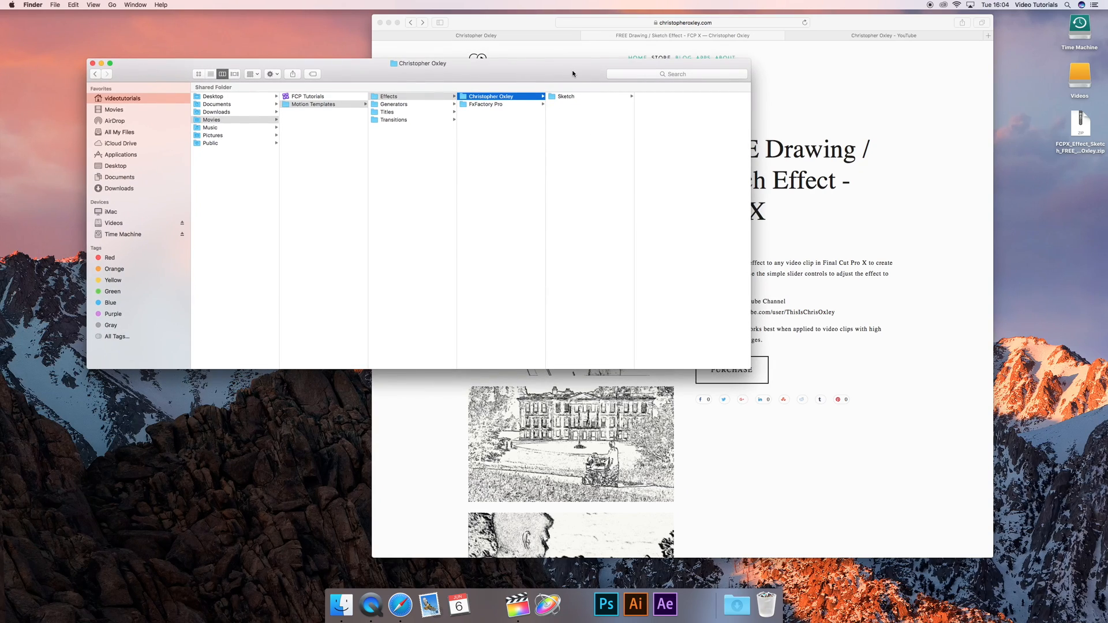
mouse_move(572, 122)
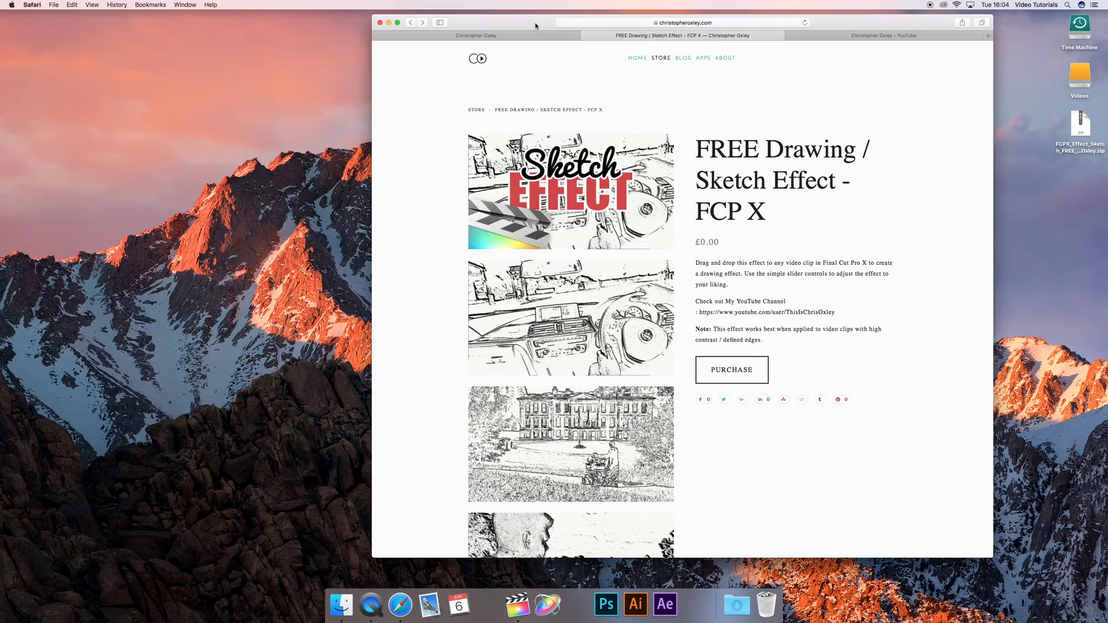
click(517, 605)
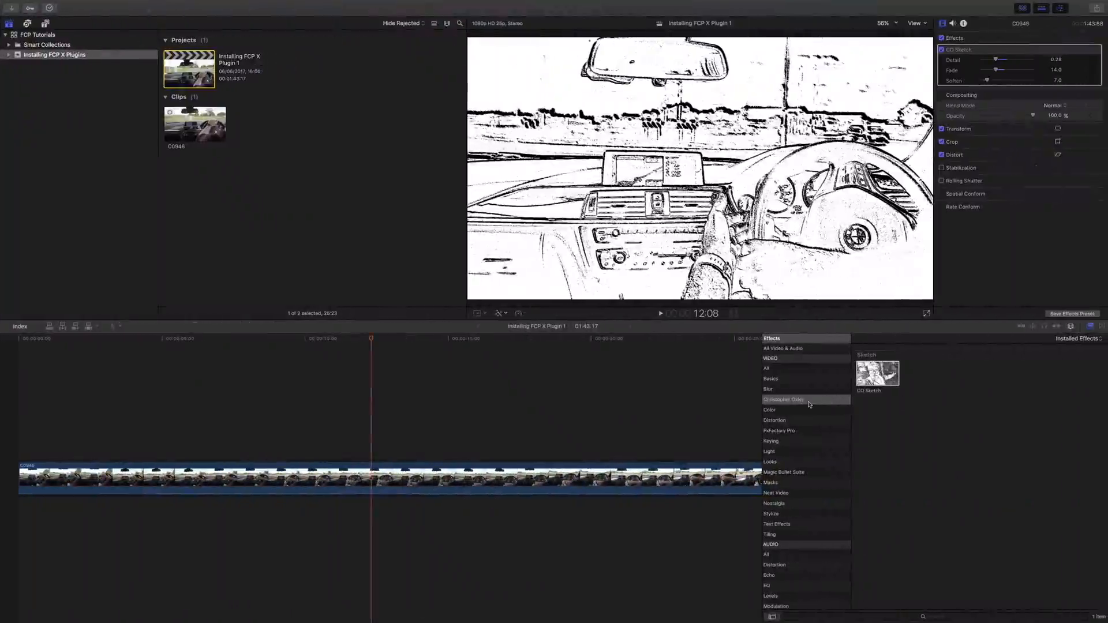